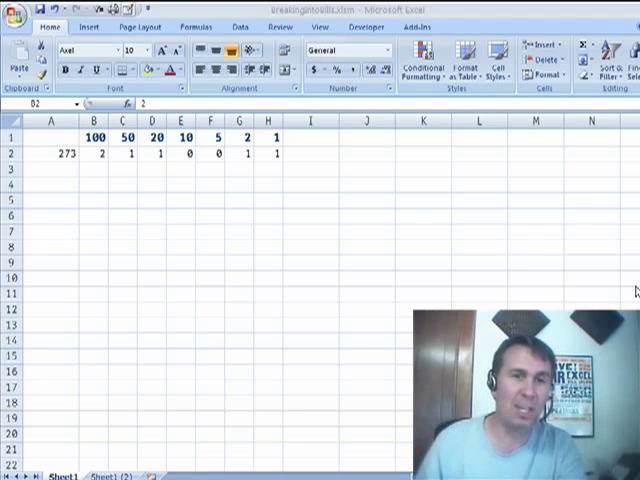
# Step: Review the old counts for 273, then select B2:H2 to clear them
pyautogui.click(96, 154)
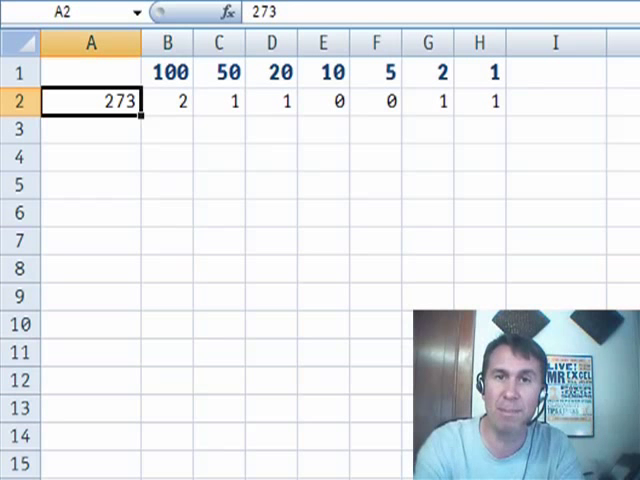
pyautogui.click(168, 100)
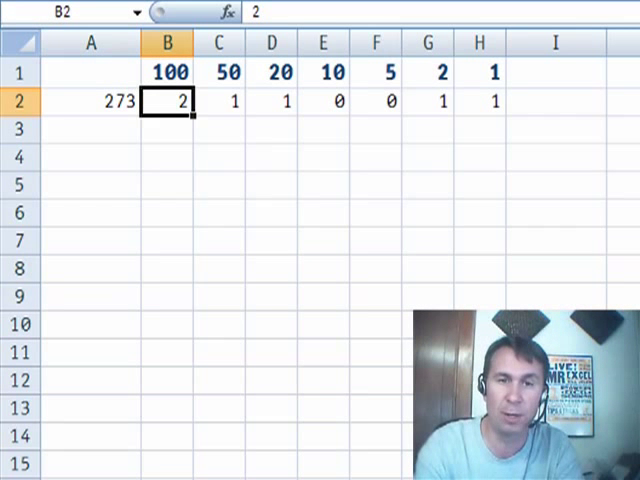
pyautogui.click(272, 100)
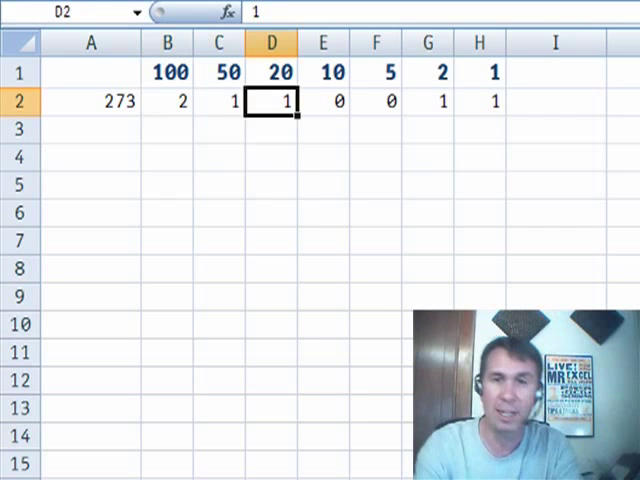
pyautogui.click(168, 100)
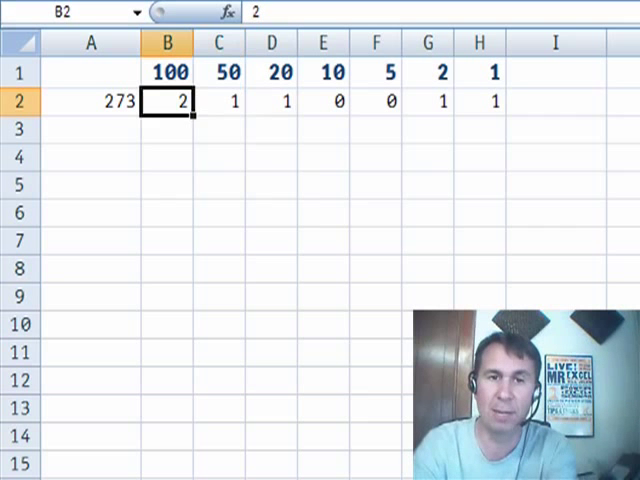
pyautogui.moveTo(168, 100); pyautogui.dragTo(480, 100)
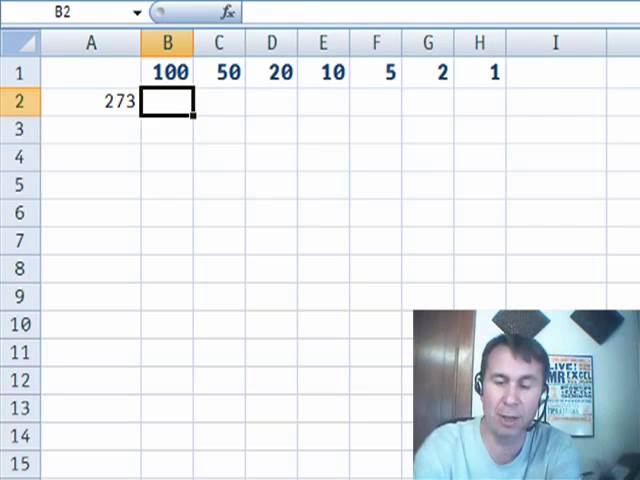
# Step: Enter =INT($A2/B$1) in B2, giving 2 hundreds for 273, and move to C2
pyautogui.write('=INT(A2')
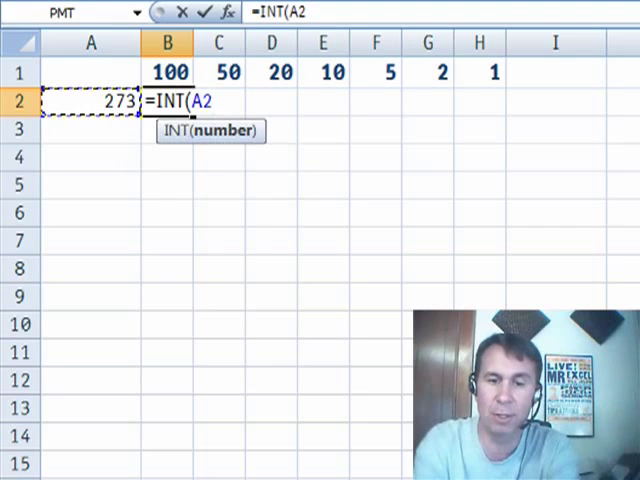
pyautogui.press('f4')
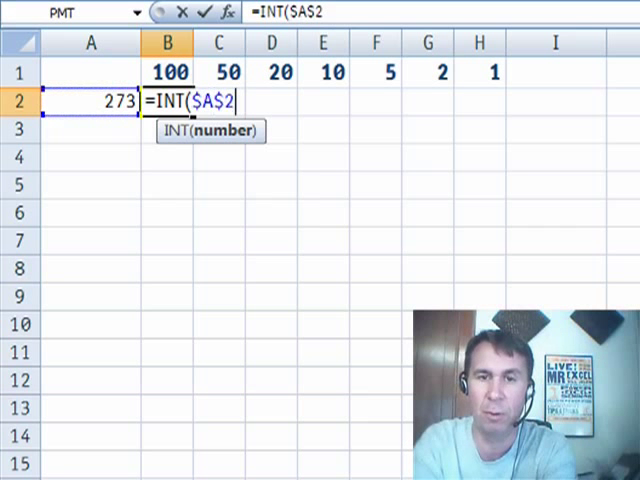
pyautogui.press('f4')
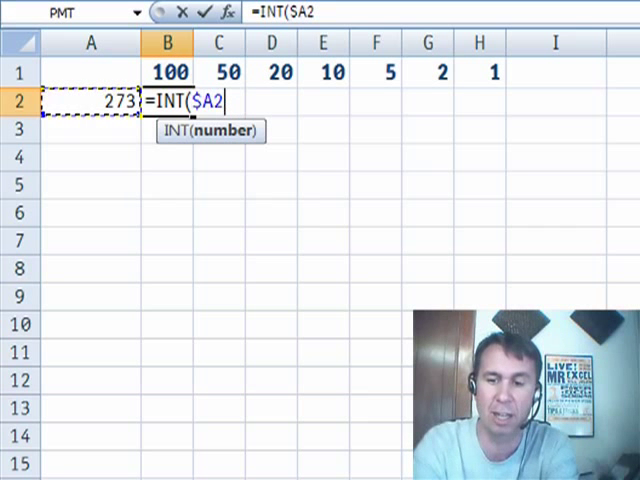
pyautogui.write('/')
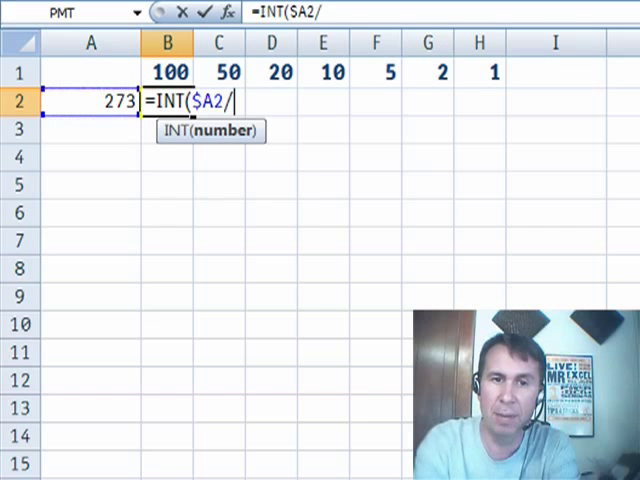
pyautogui.click(168, 72)
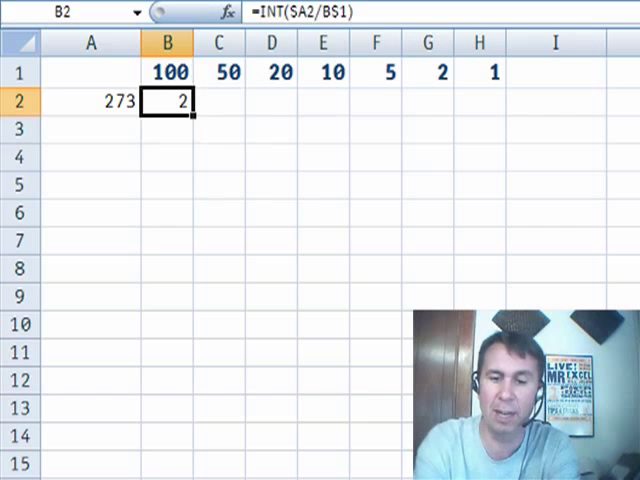
pyautogui.click(218, 100)
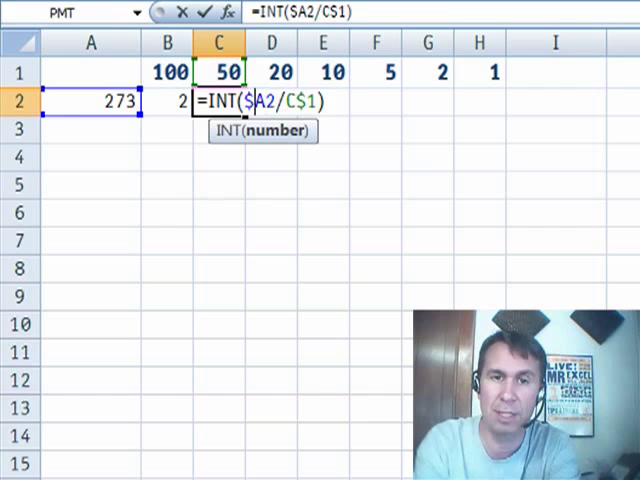
# Step: Edit C2 to =INT(($A2-SUMPRODUCT($B$1:B$1,$B2:B2))/C$1), typing the SUMPRODUCT ranges manually
pyautogui.write('(')
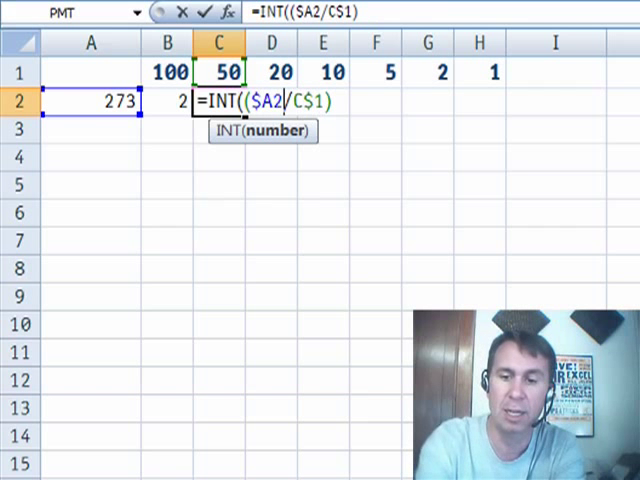
pyautogui.write('-')
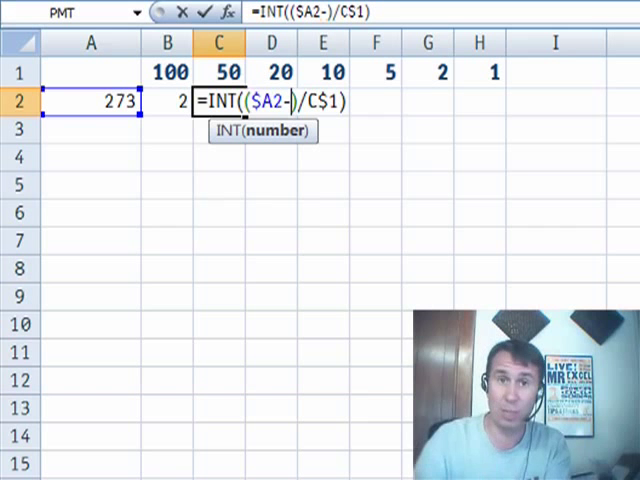
pyautogui.write('SUMPRODUCT')
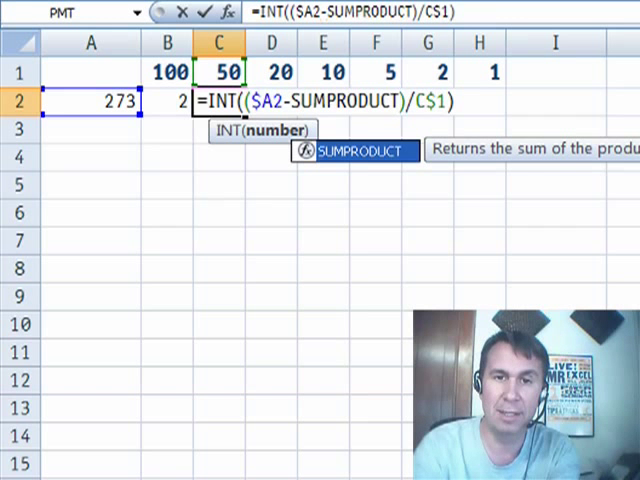
pyautogui.write('()')
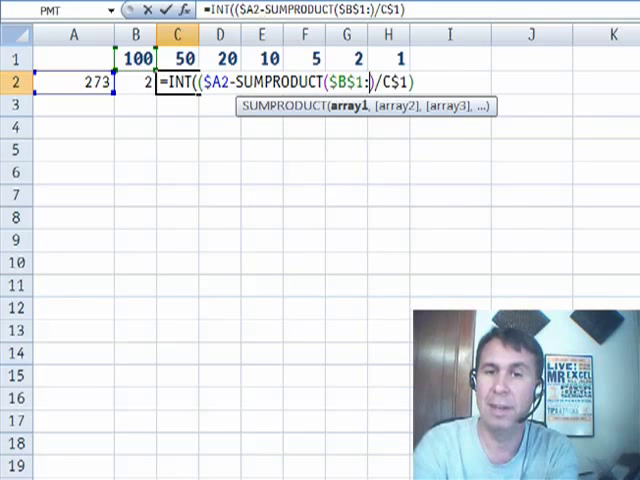
pyautogui.write('B$')
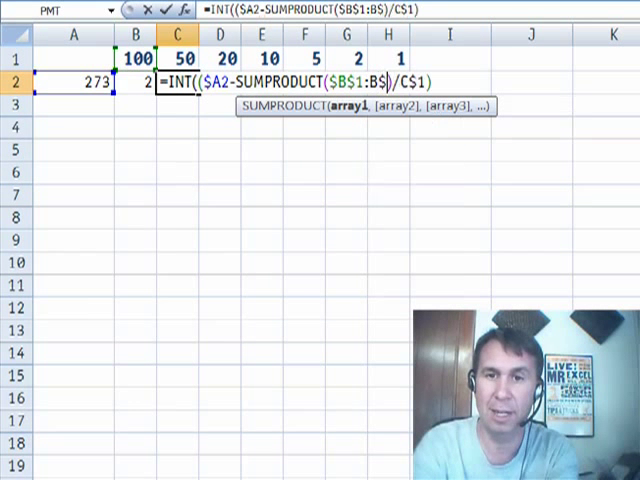
pyautogui.write('1')
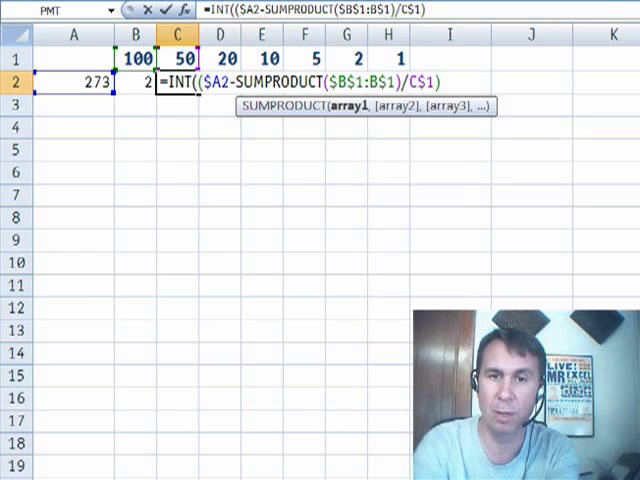
pyautogui.write(',')
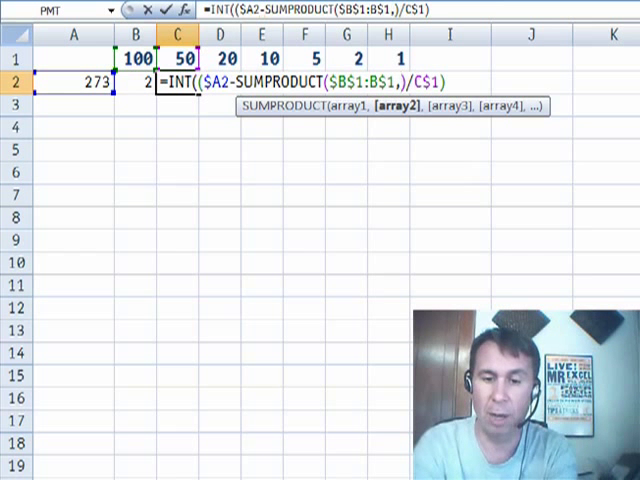
pyautogui.write('$')
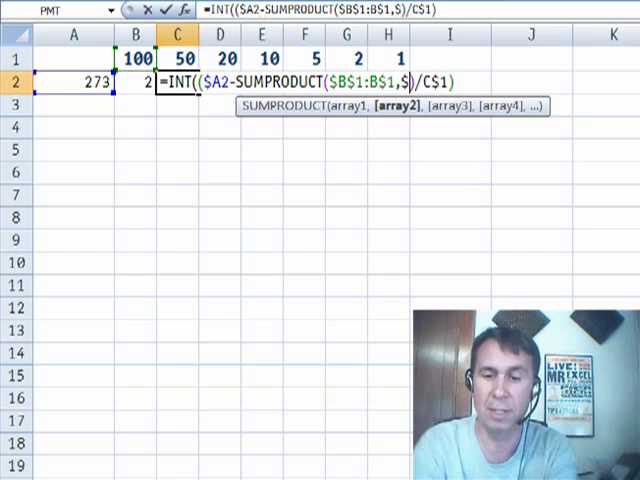
pyautogui.write('B')
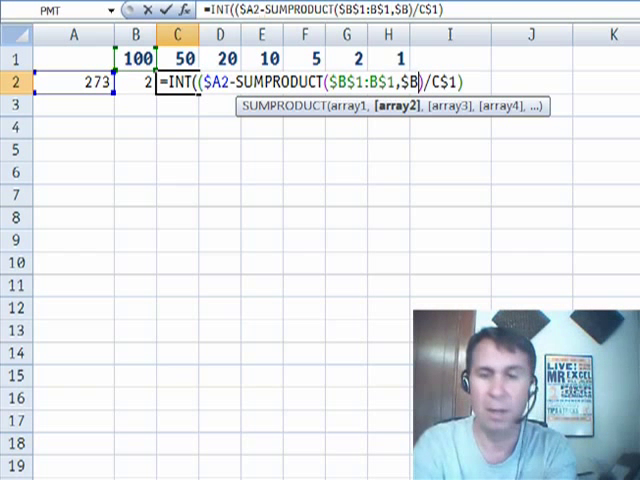
pyautogui.write('2')
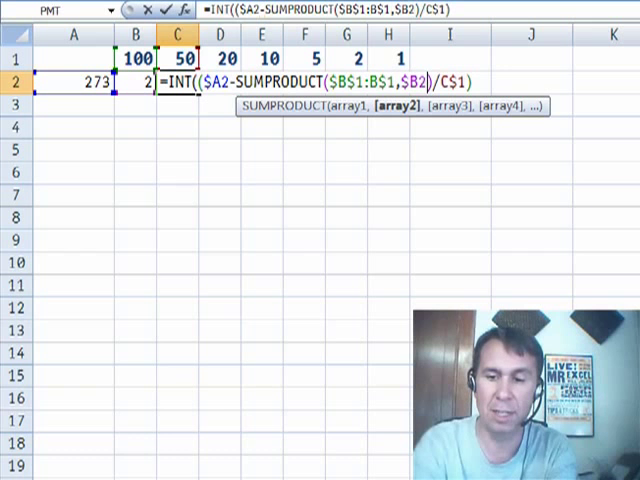
pyautogui.write('B')
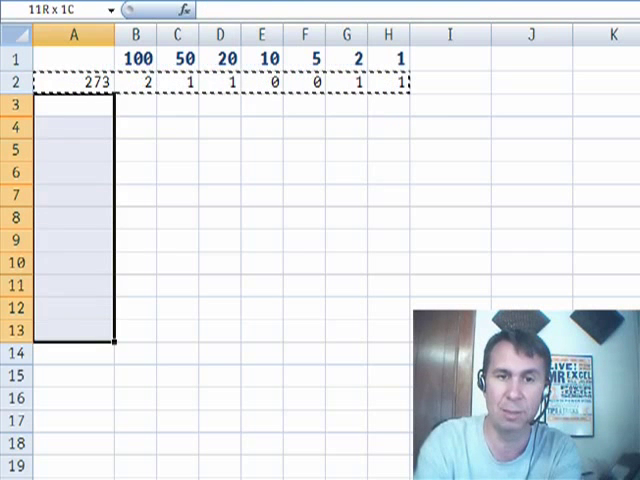
# Step: Enter =3+A2 in A3 and copy it down so amounts climb from 273 to 306
pyautogui.write('=')
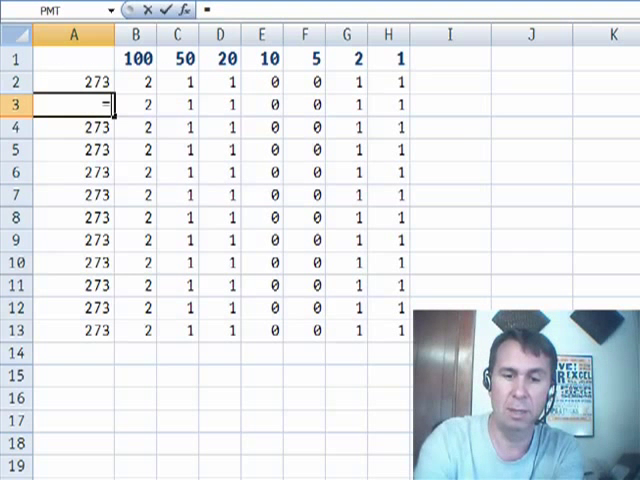
pyautogui.write('3*')
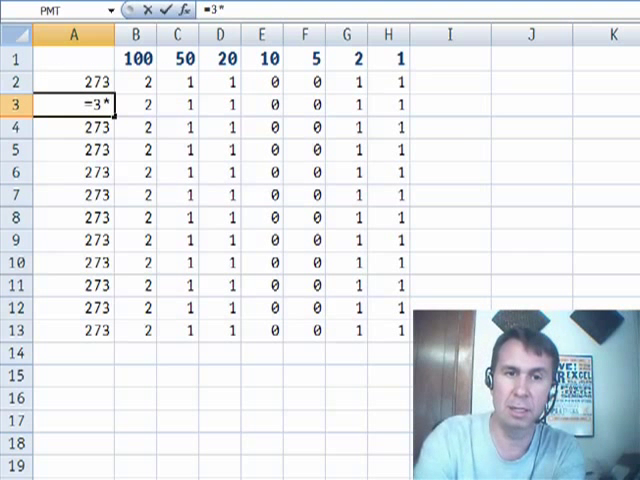
pyautogui.write('+A9')
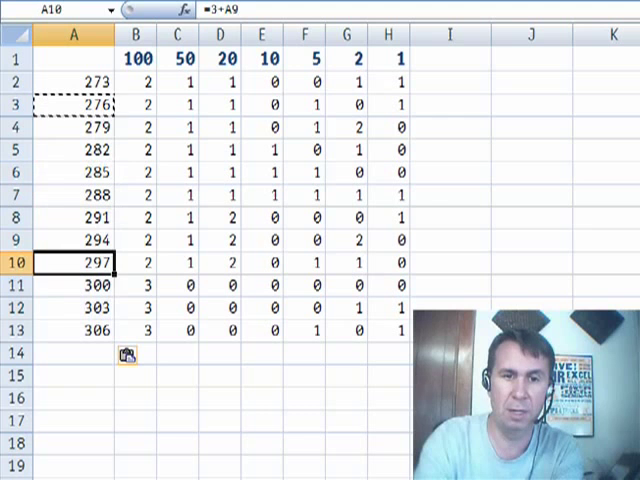
pyautogui.click(304, 288)
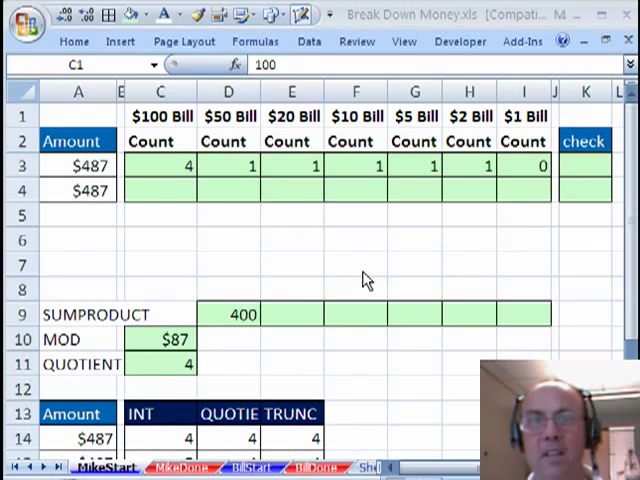
pyautogui.moveTo(348, 296)
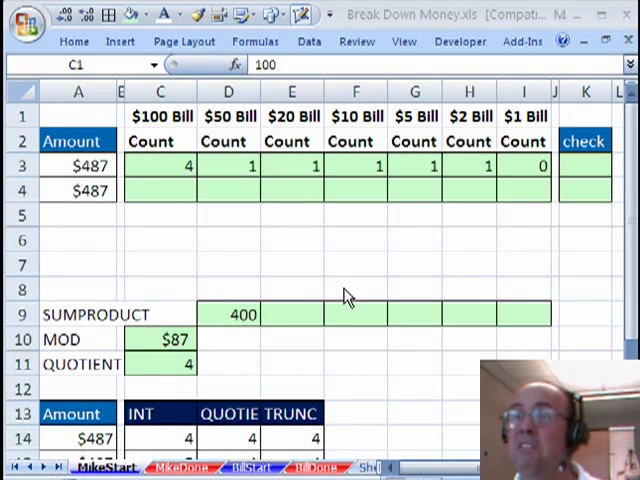
pyautogui.moveTo(170, 236)
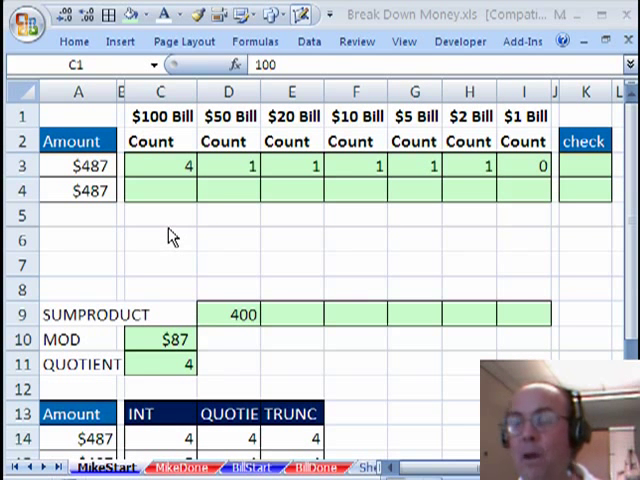
pyautogui.moveTo(178, 238)
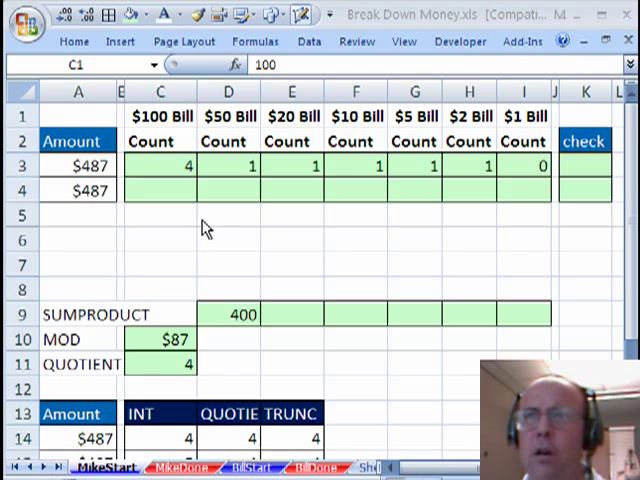
pyautogui.moveTo(232, 292)
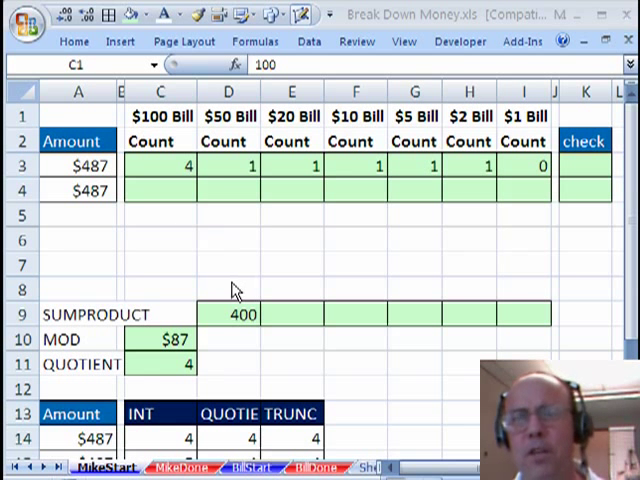
pyautogui.moveTo(156, 120)
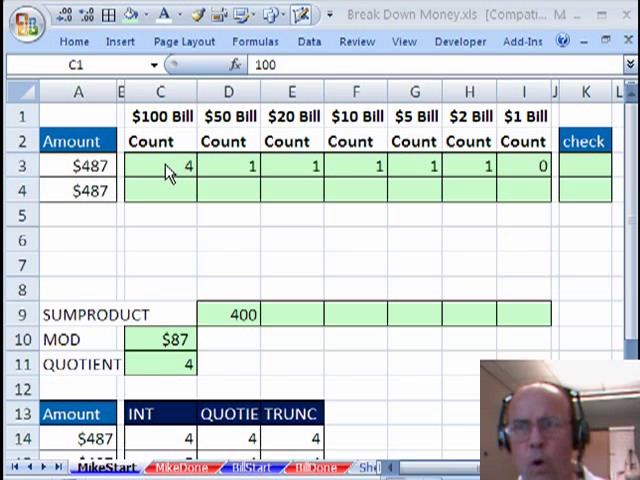
pyautogui.moveTo(230, 200)
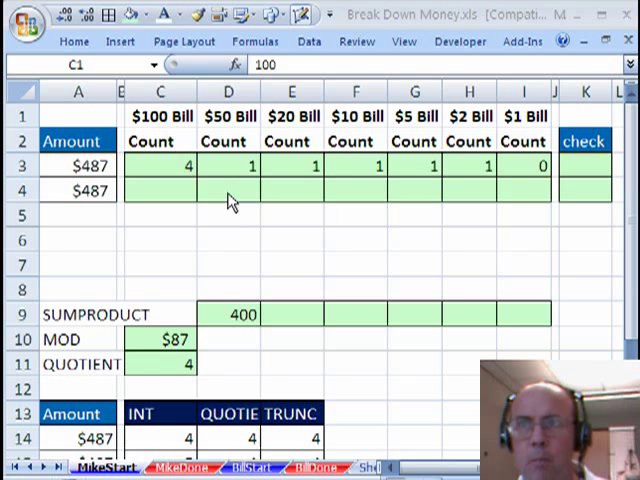
pyautogui.moveTo(170, 178)
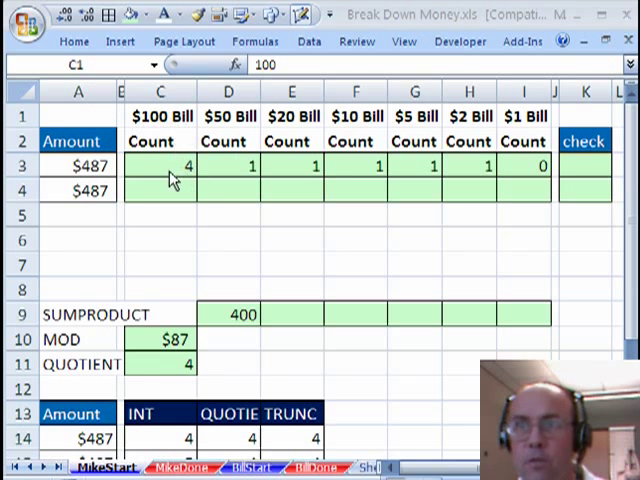
pyautogui.moveTo(244, 168)
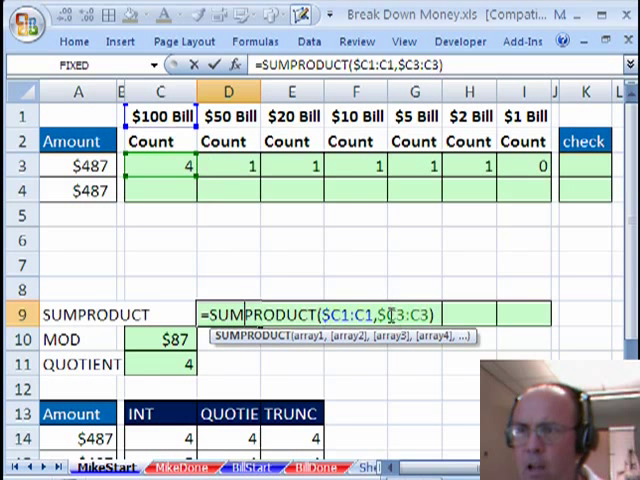
pyautogui.moveTo(368, 356)
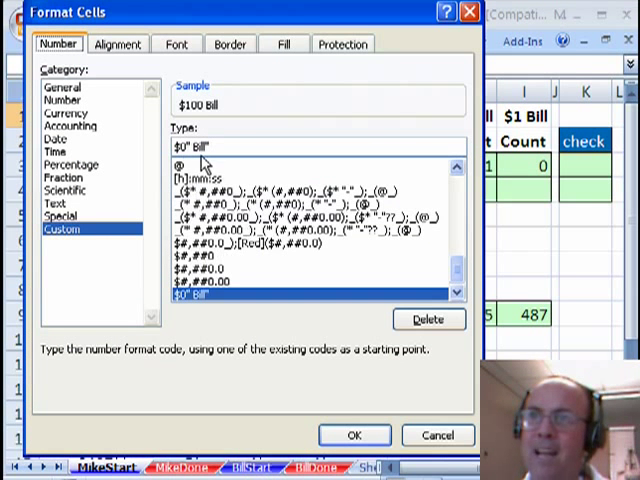
# Step: Inspect the header's custom format $0" Bill" in Format Cells
pyautogui.click(354, 434)
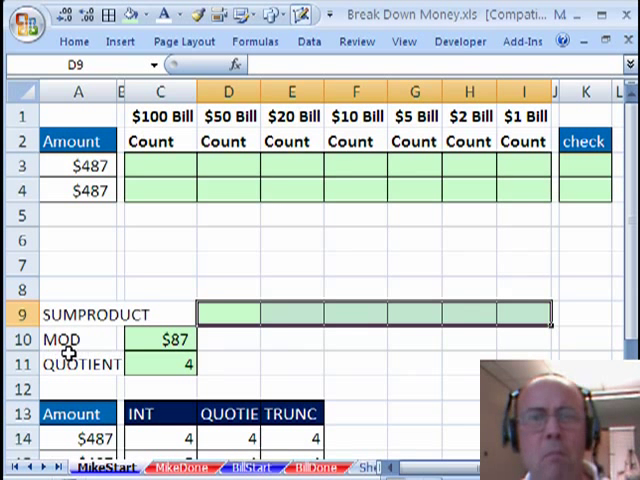
pyautogui.moveTo(148, 340)
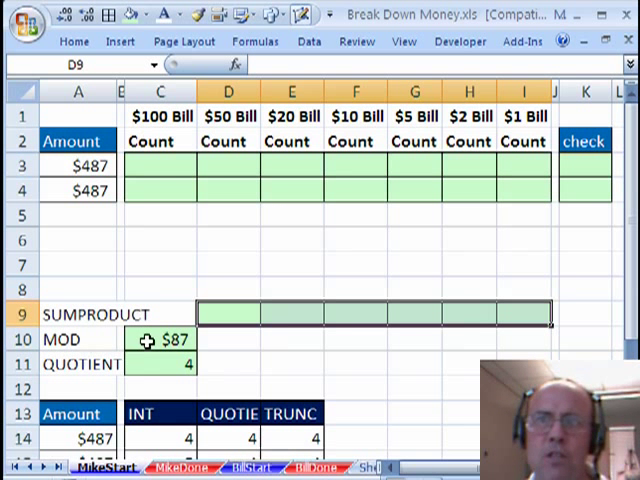
pyautogui.moveTo(88, 384)
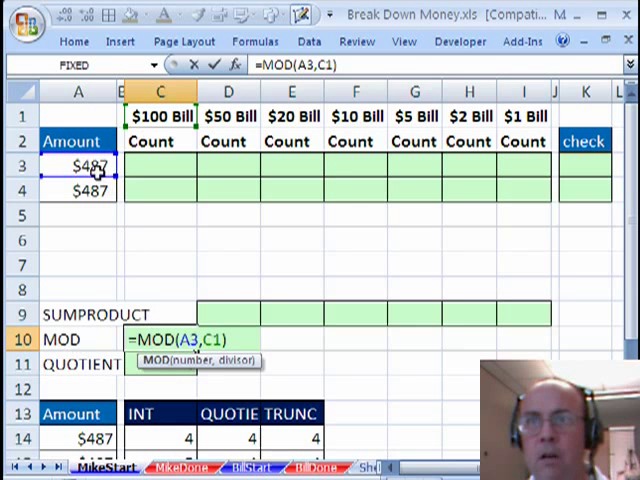
pyautogui.moveTo(156, 158)
pyautogui.write('=QUOTIENT(A3,C1)')
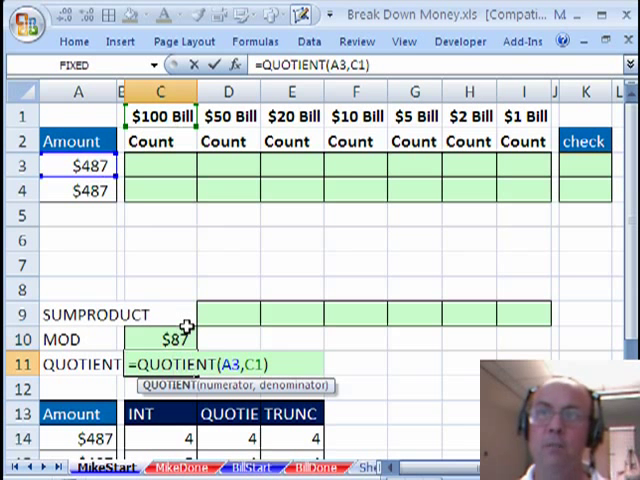
pyautogui.moveTo(364, 376)
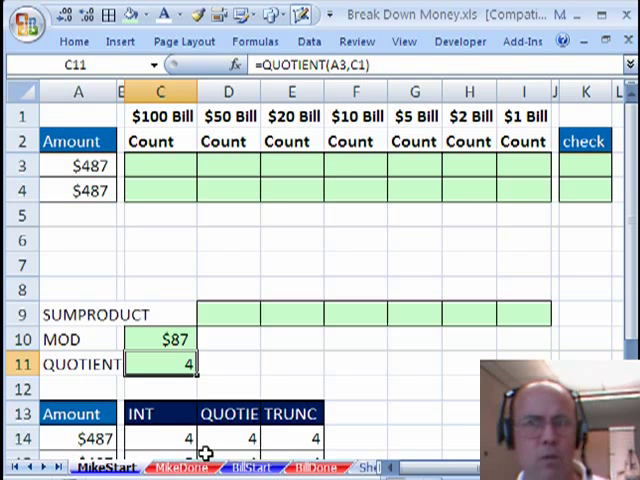
pyautogui.moveTo(252, 360)
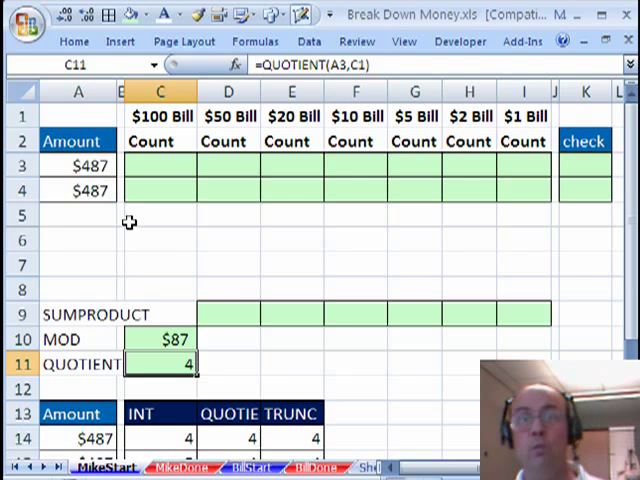
pyautogui.moveTo(164, 168)
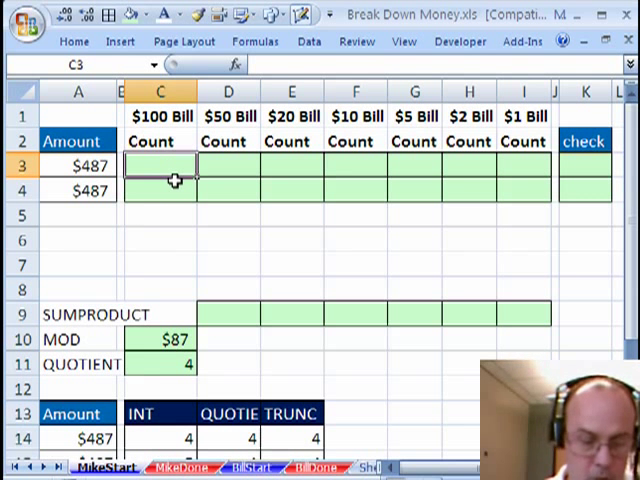
# Step: Enter =QUOTIENT(A3,C1) in C3 for 4 hundreds, then begin the $50 QUOTIENT formula
pyautogui.write('=QUOTIENT(')
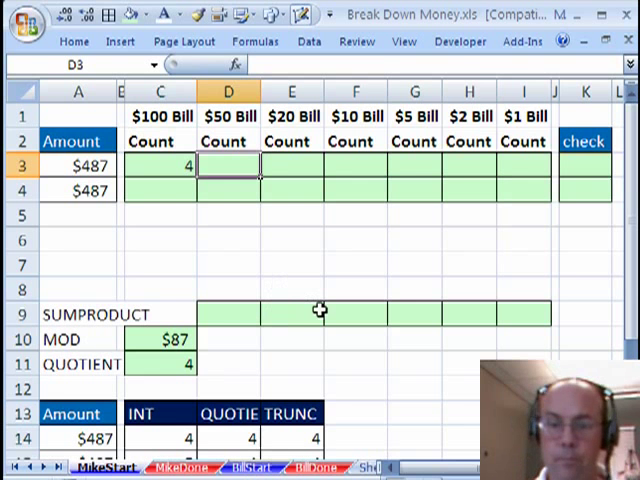
pyautogui.write('=qu')
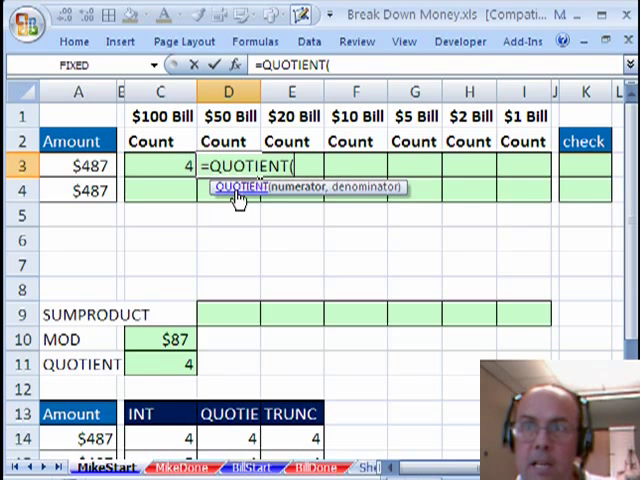
pyautogui.moveTo(232, 364)
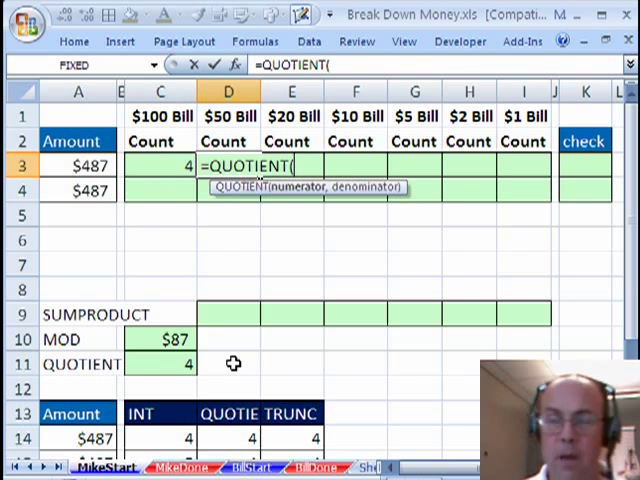
# Step: Fill D3:I3 with =QUOTIENT($A3-SUMPRODUCT($C1:C1,$C3:C3),D1), giving 4, 1, 1, 1, 1, 1, 0
pyautogui.click(78, 166)
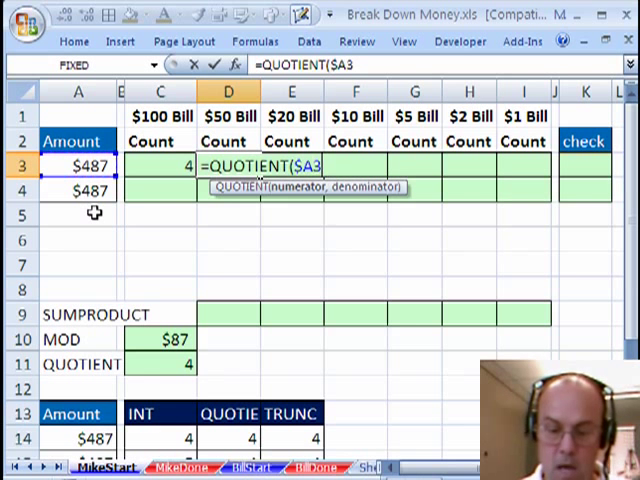
pyautogui.write('-')
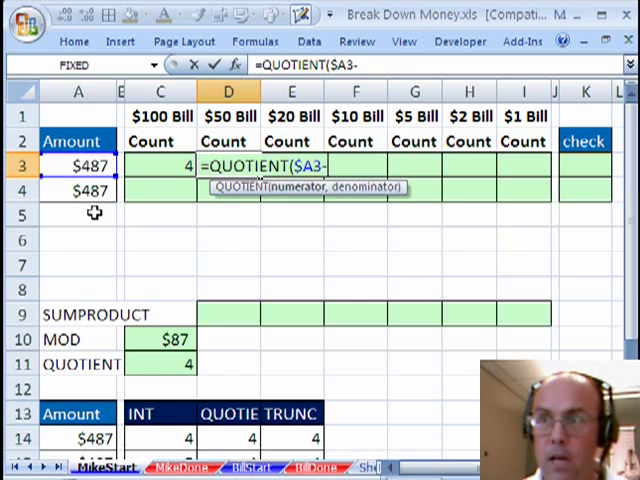
pyautogui.write('SUMPRODUCT(C1:C1')
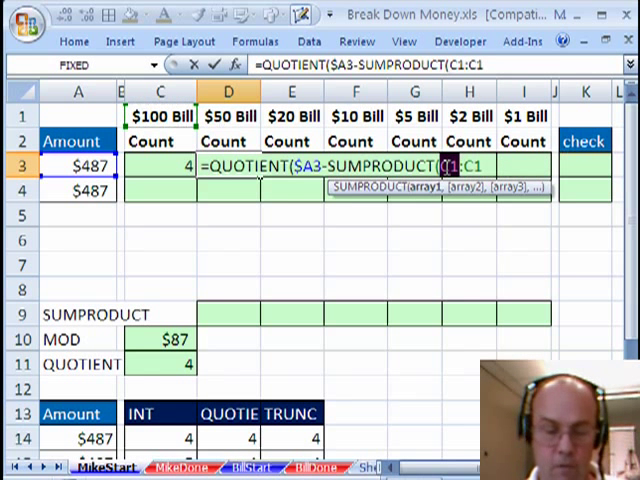
pyautogui.write('$')
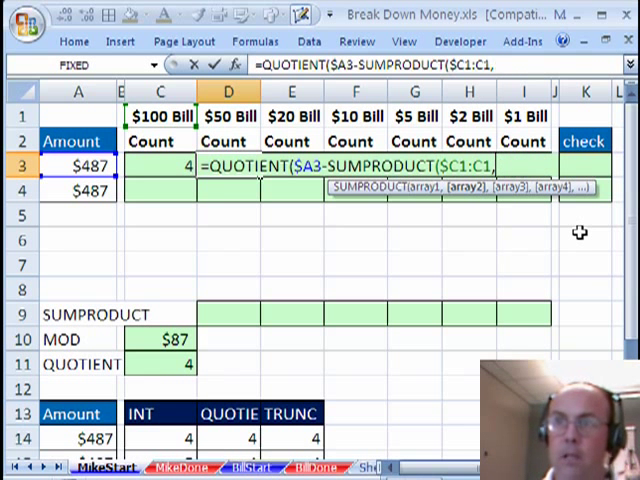
pyautogui.moveTo(156, 170)
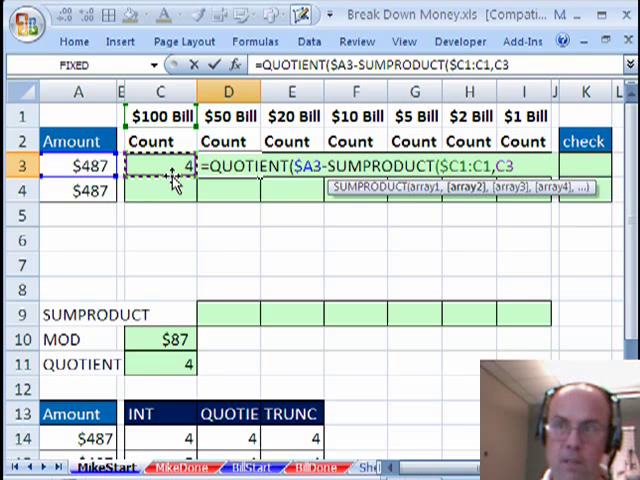
pyautogui.write(':C3),D1')
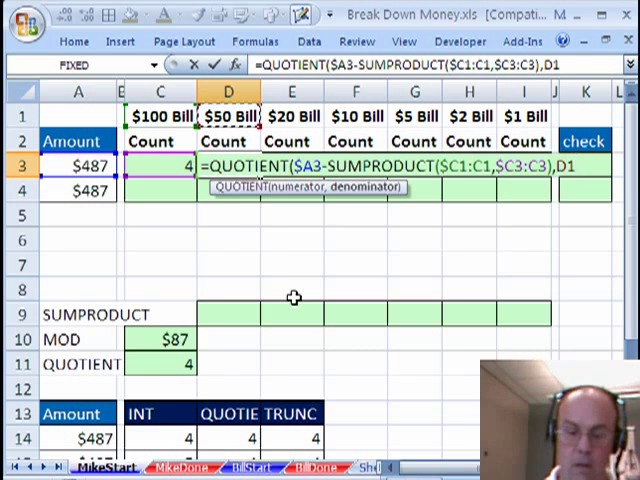
pyautogui.press('Enter')
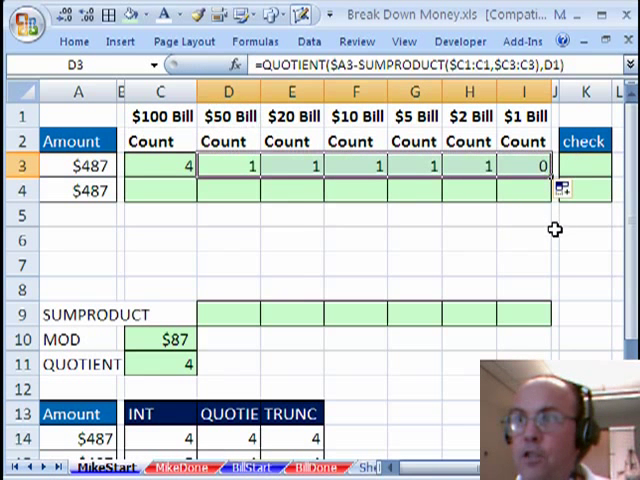
# Step: Enter a SUMPRODUCT of headers and row 3 counts in K3, returning $487
pyautogui.write('=s')
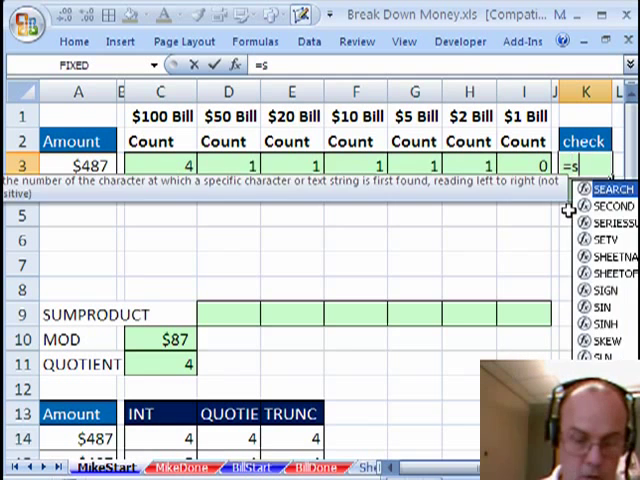
pyautogui.write('ump')
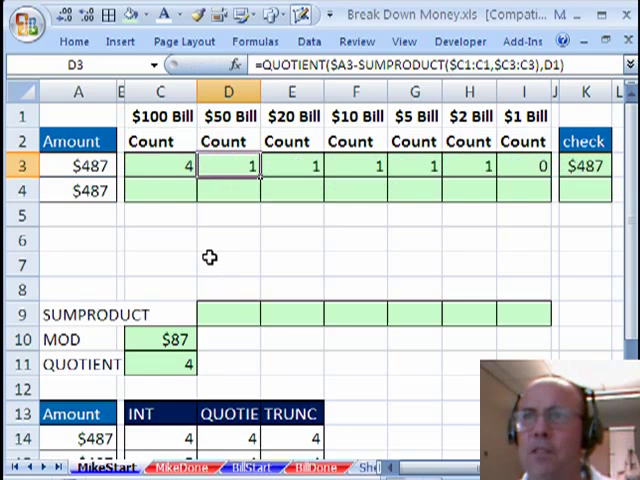
pyautogui.moveTo(170, 196)
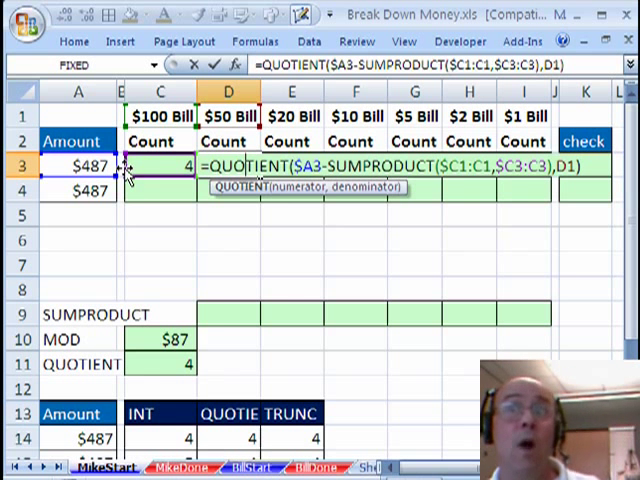
pyautogui.moveTo(456, 230)
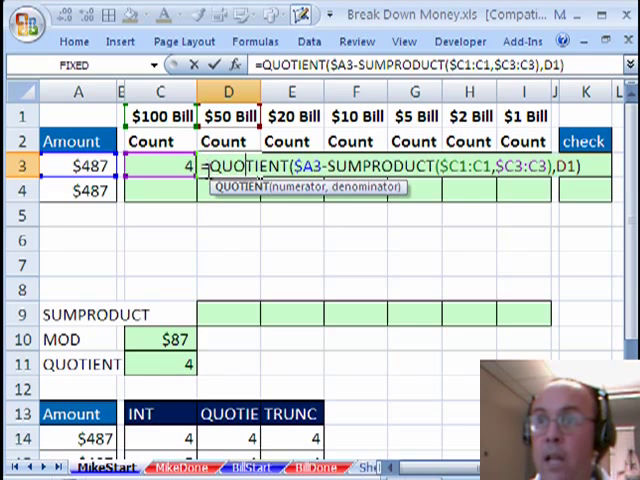
# Step: Array-enter =QUOTIENT($A4-SUM($B1:B1*$B4:B4),C1) in C4 and copy across to I4 for 4, 1, 1, 1, 1, 1, 0
pyautogui.press('Enter')
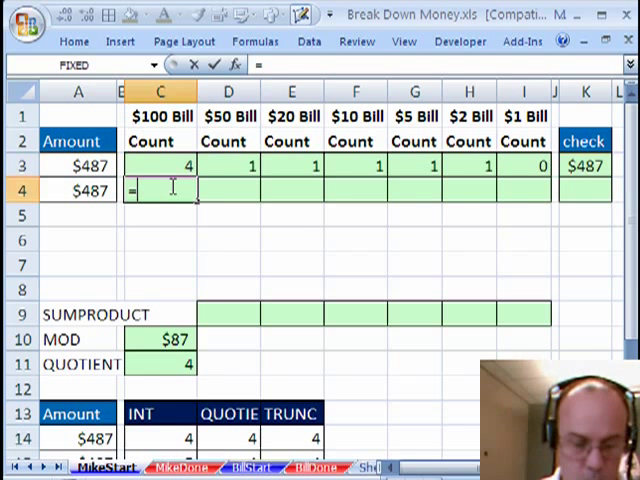
pyautogui.write('=QUOTIENT(')
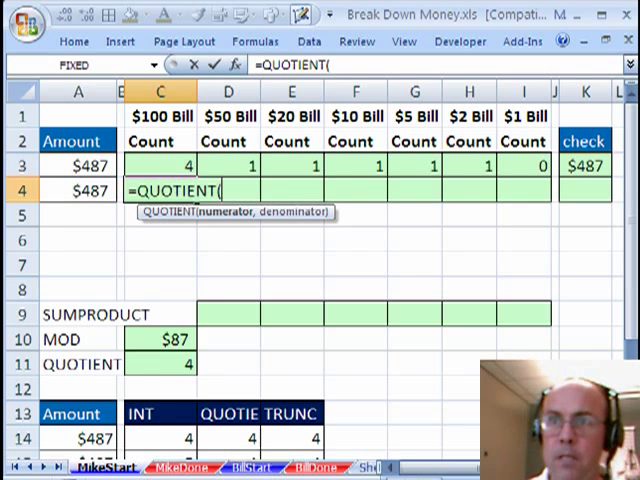
pyautogui.click(76, 190)
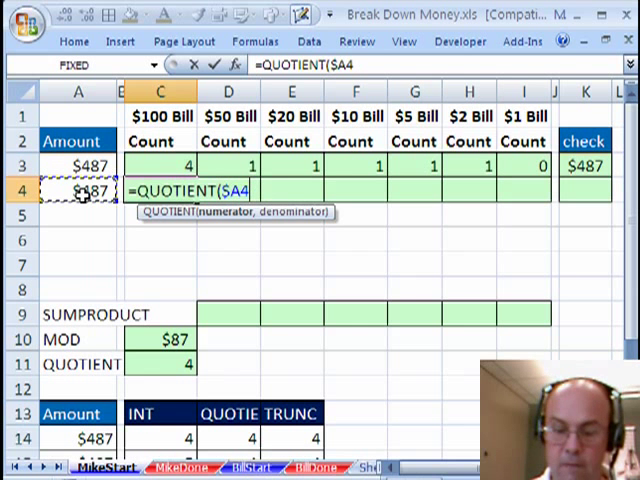
pyautogui.write('-SUM(B1:B1')
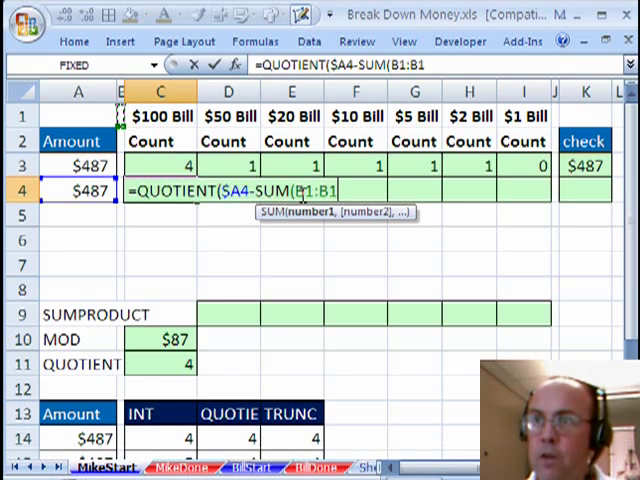
pyautogui.press('f4')
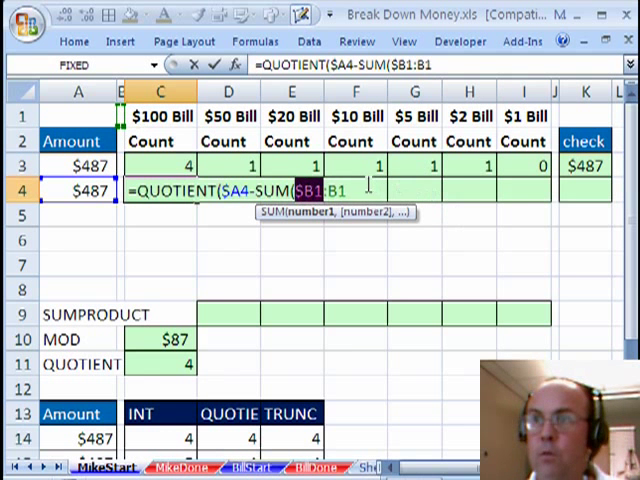
pyautogui.write('*"')
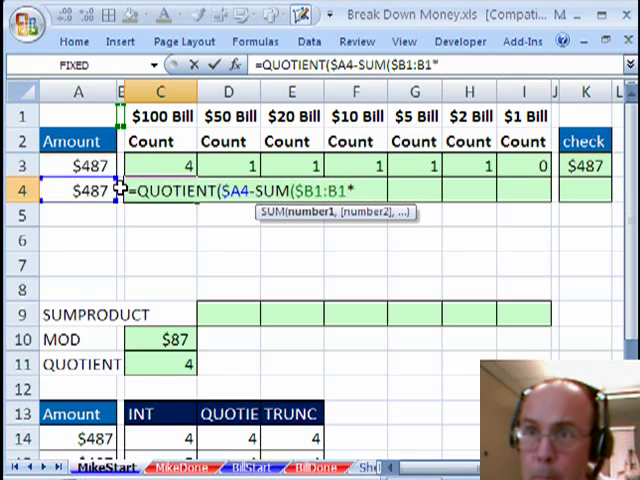
pyautogui.write('*B4:B4)')
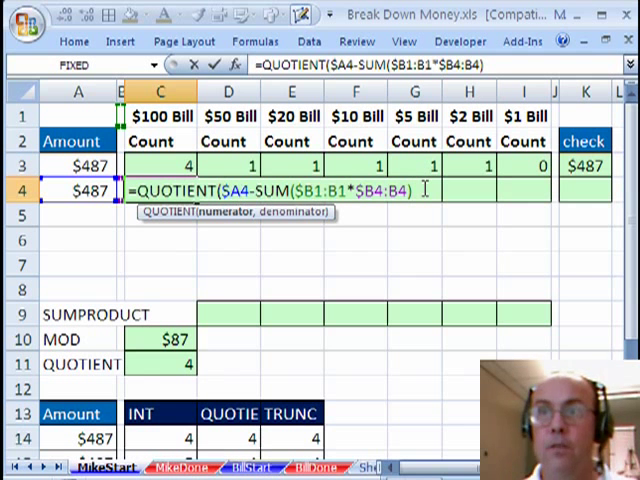
pyautogui.write(',C1)')
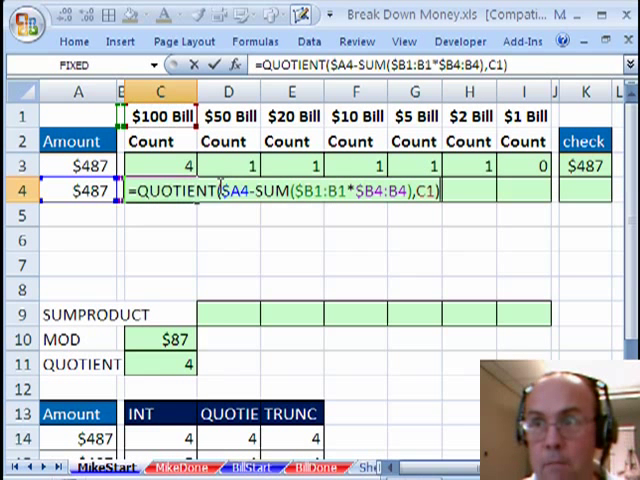
pyautogui.moveTo(344, 260)
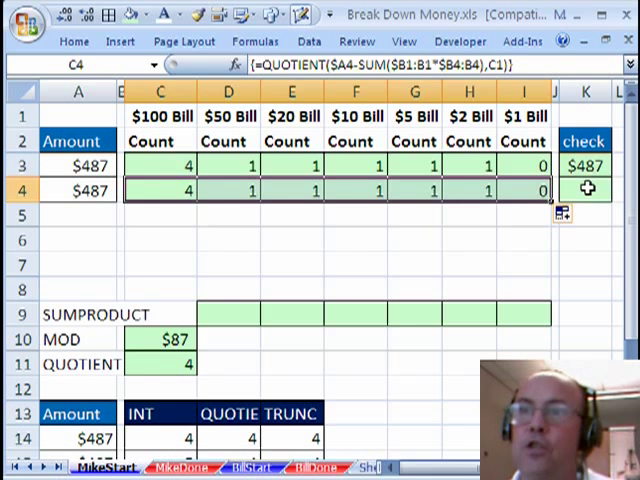
pyautogui.doubleClick(160, 190)
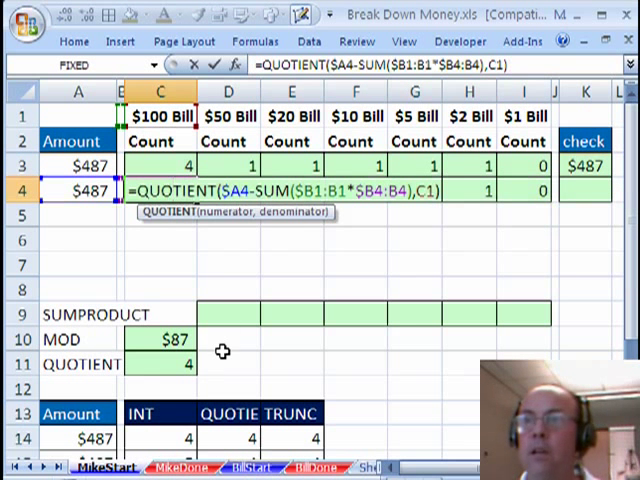